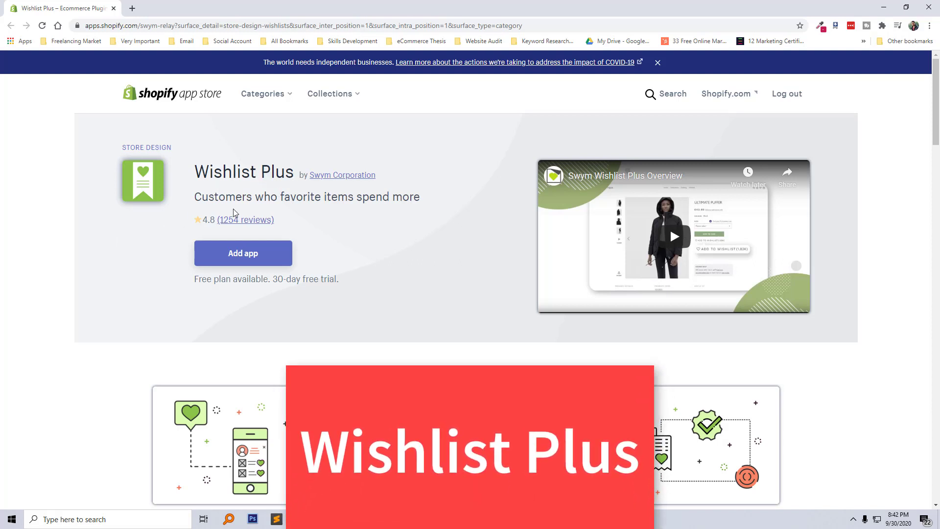
pyautogui.moveTo(295, 225)
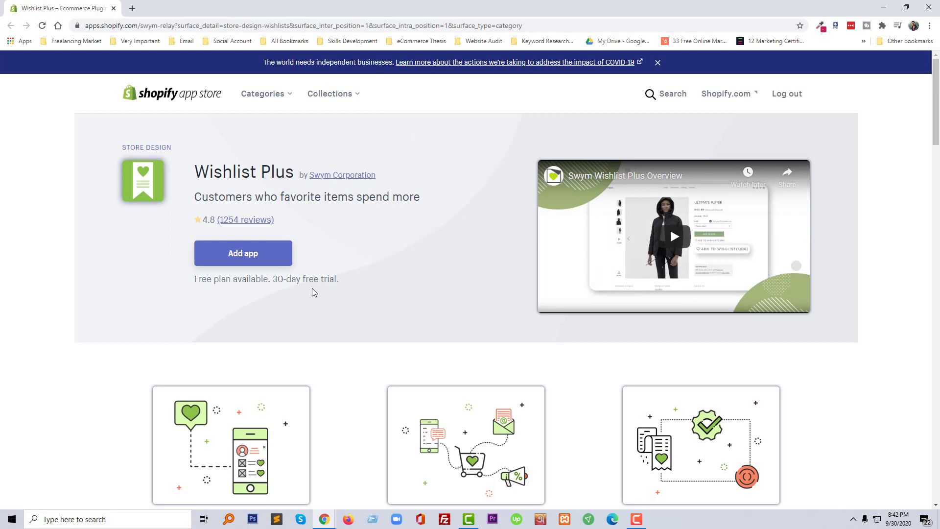
pyautogui.moveTo(291, 291)
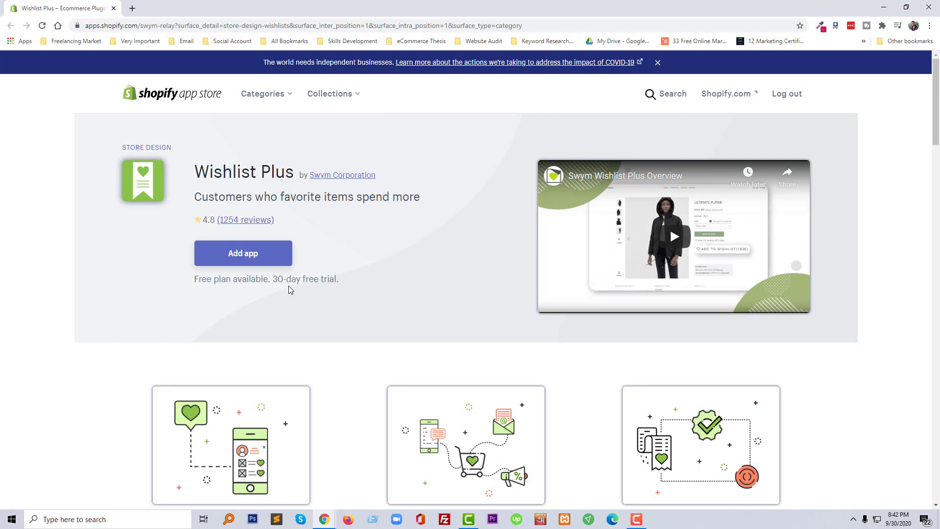
pyautogui.moveTo(341, 295)
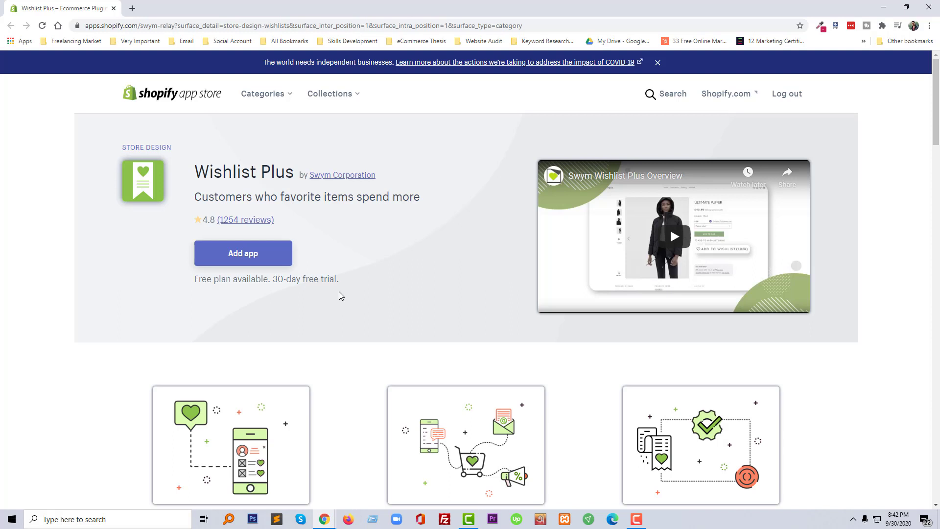
# Expand the full Wishlist Plus description and browse its features, integrations and media gallery.
pyautogui.scroll(-3)
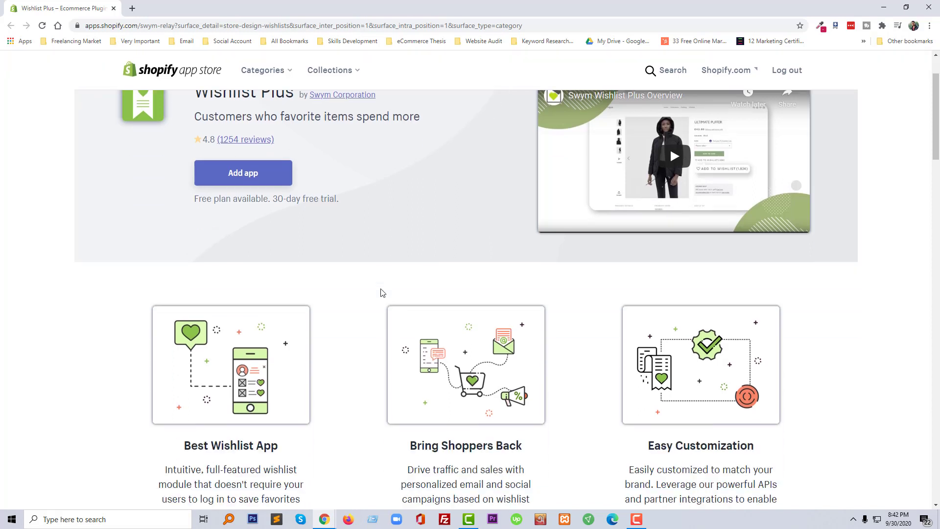
pyautogui.scroll(-3)
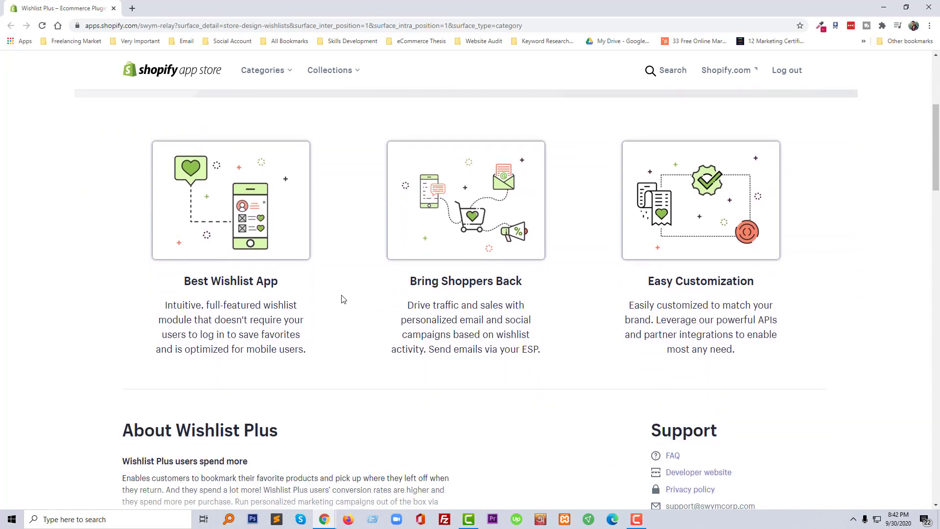
pyautogui.moveTo(208, 296)
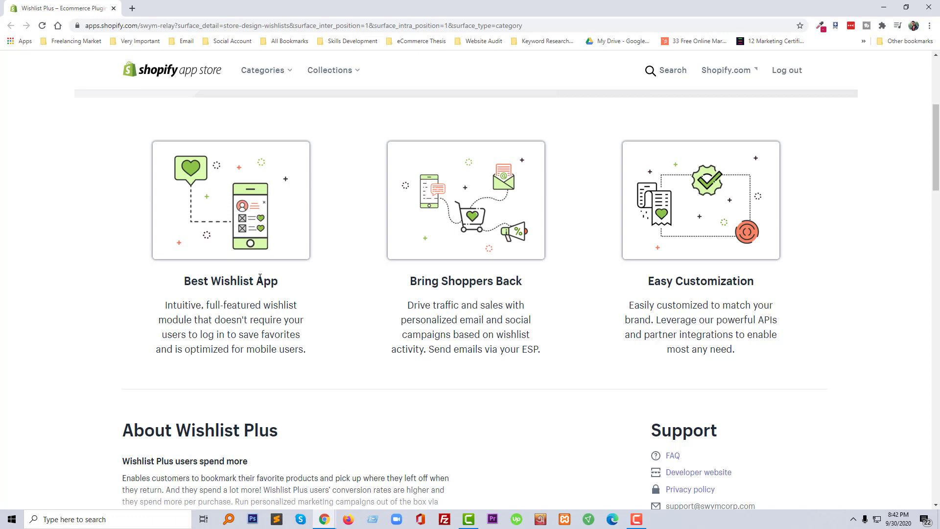
pyautogui.moveTo(457, 297)
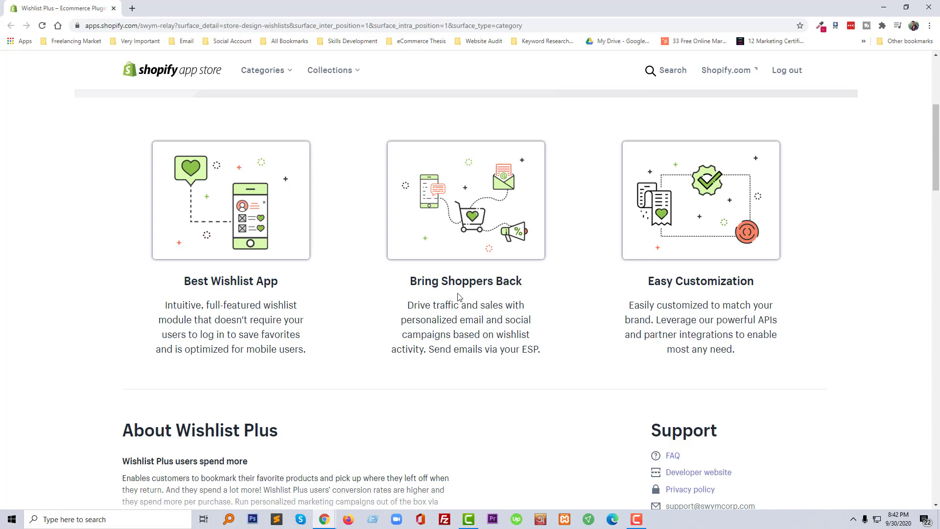
pyautogui.moveTo(727, 298)
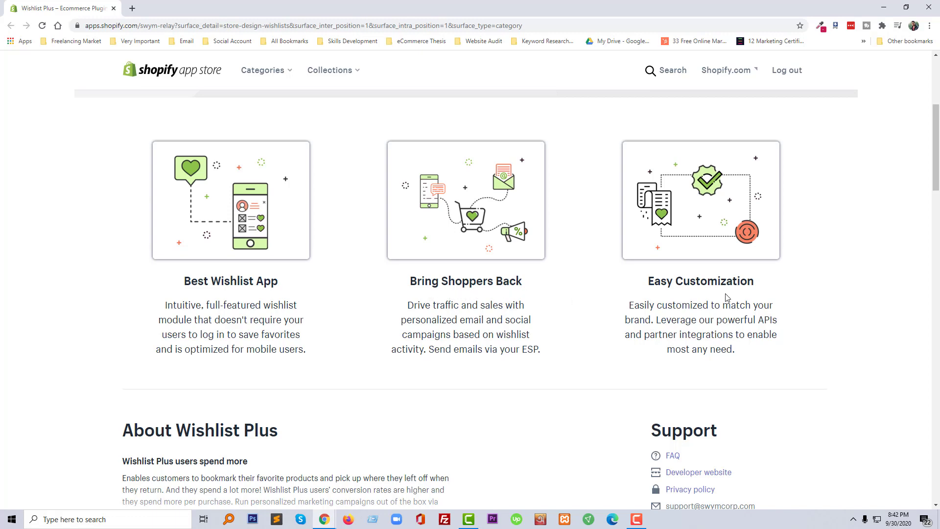
pyautogui.scroll(-3)
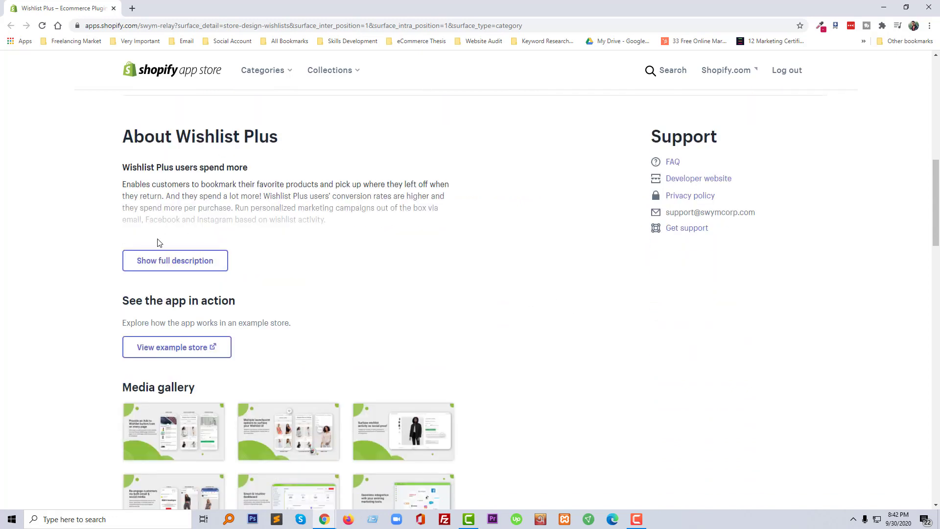
pyautogui.click(175, 260)
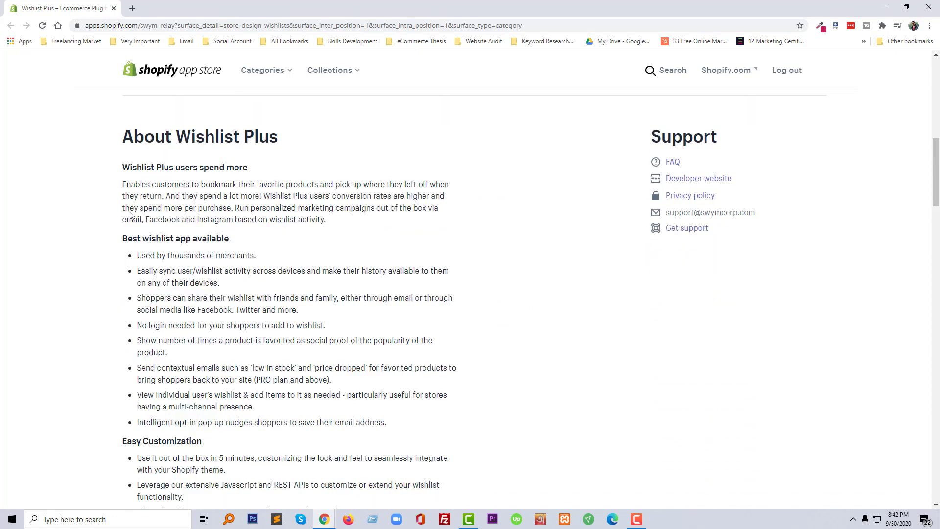
pyautogui.scroll(-3)
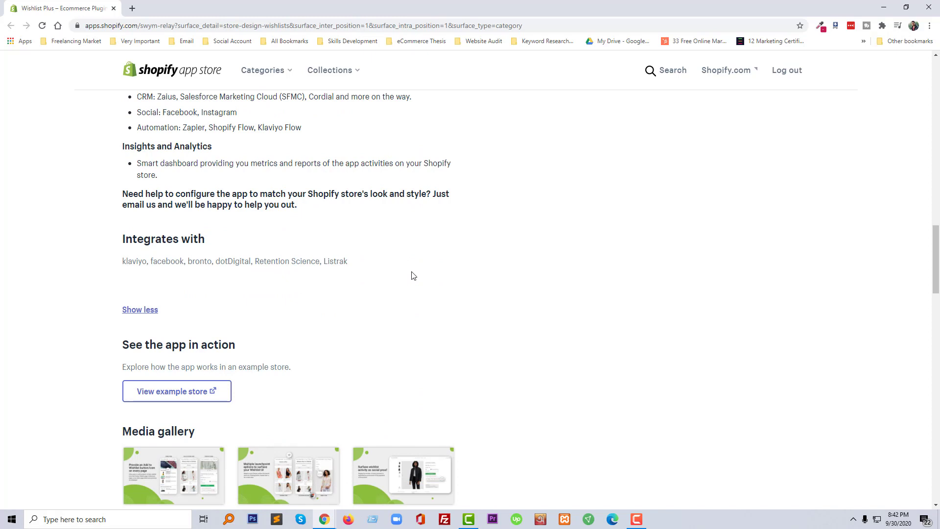
pyautogui.scroll(-3)
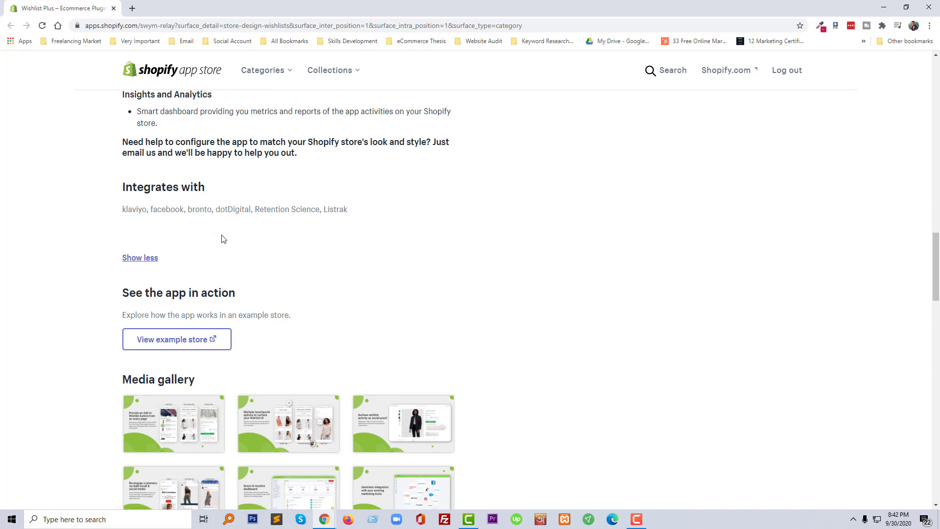
pyautogui.scroll(-3)
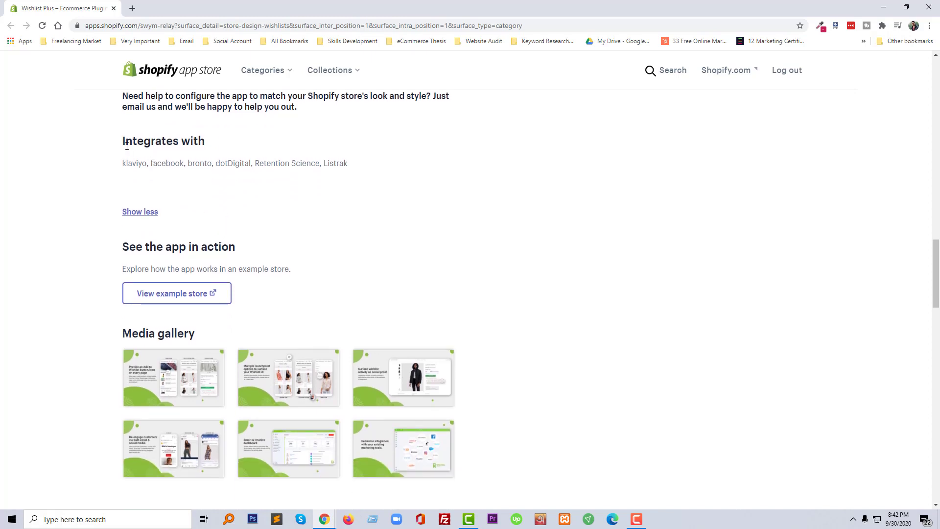
pyautogui.moveTo(176, 154)
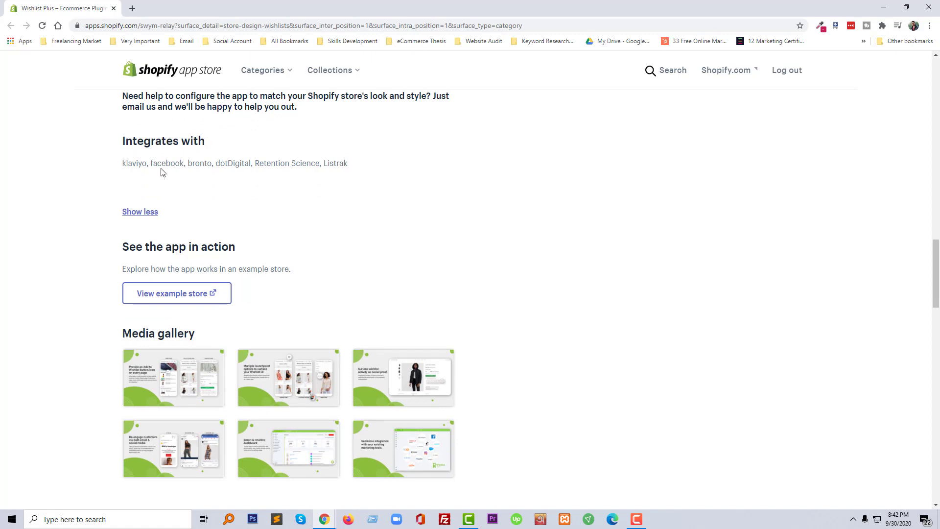
pyautogui.moveTo(353, 179)
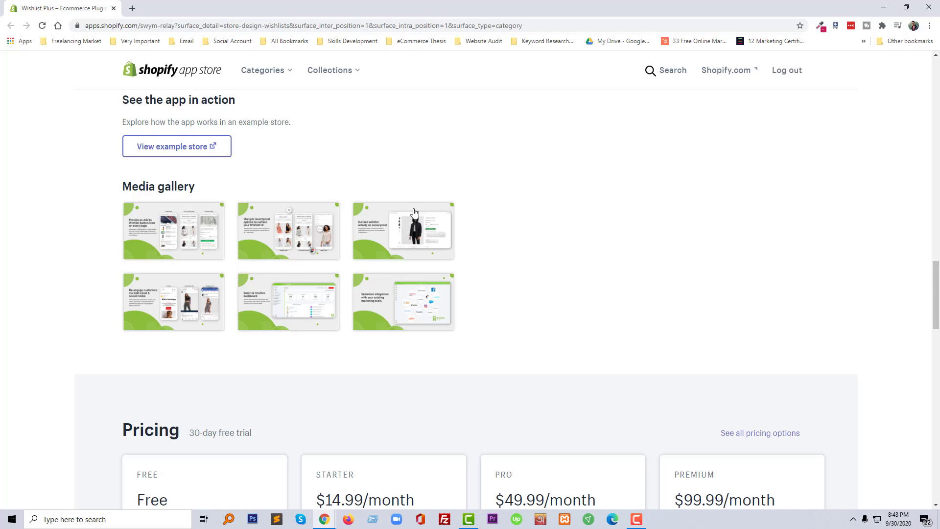
# Scroll to the Wishlist Plus pricing plans: Free, Starter, Pro and Premium.
pyautogui.scroll(-3)
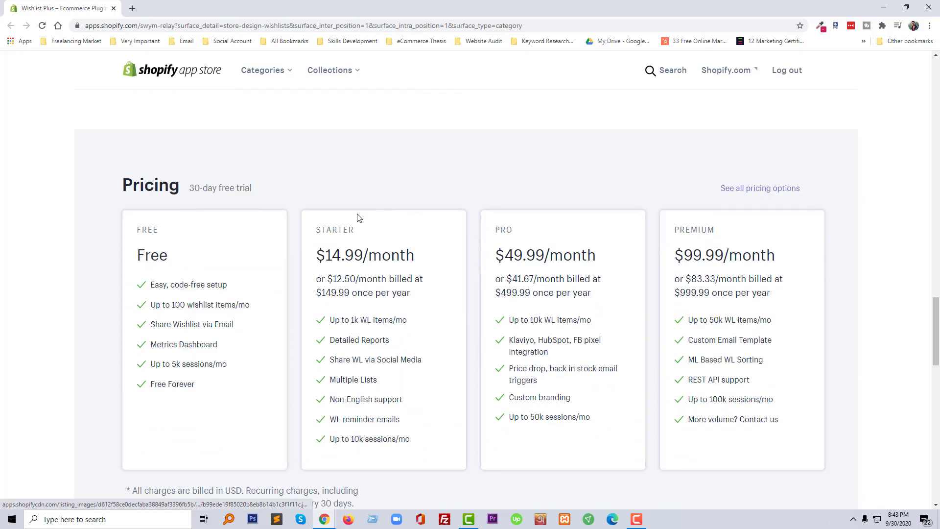
pyautogui.scroll(-3)
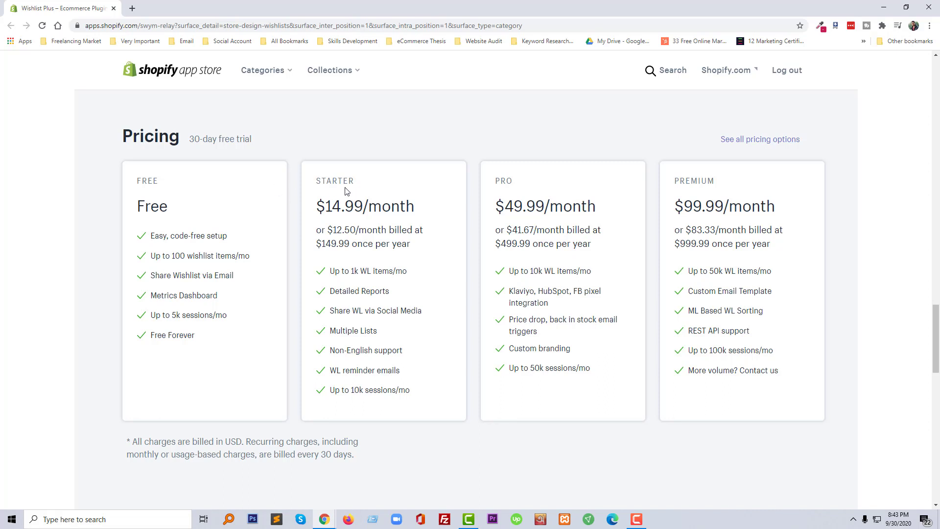
pyautogui.moveTo(312, 197)
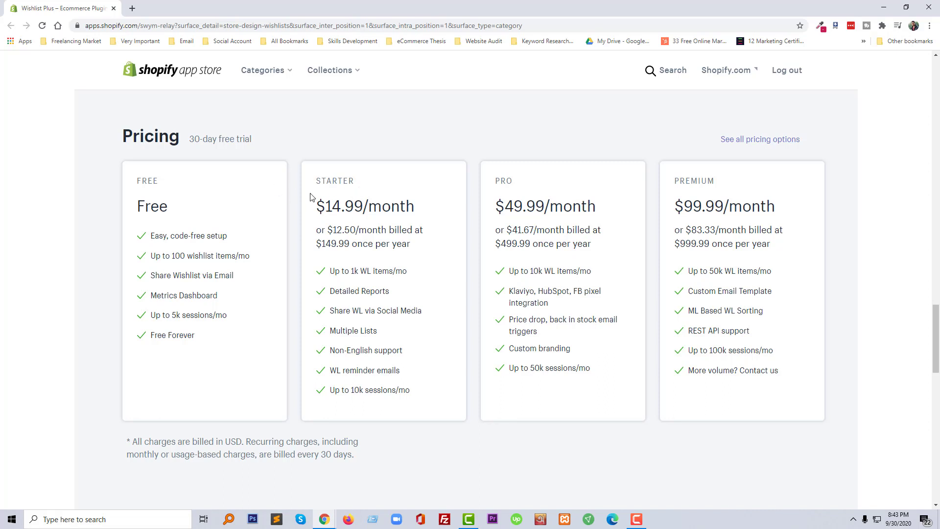
pyautogui.moveTo(446, 192)
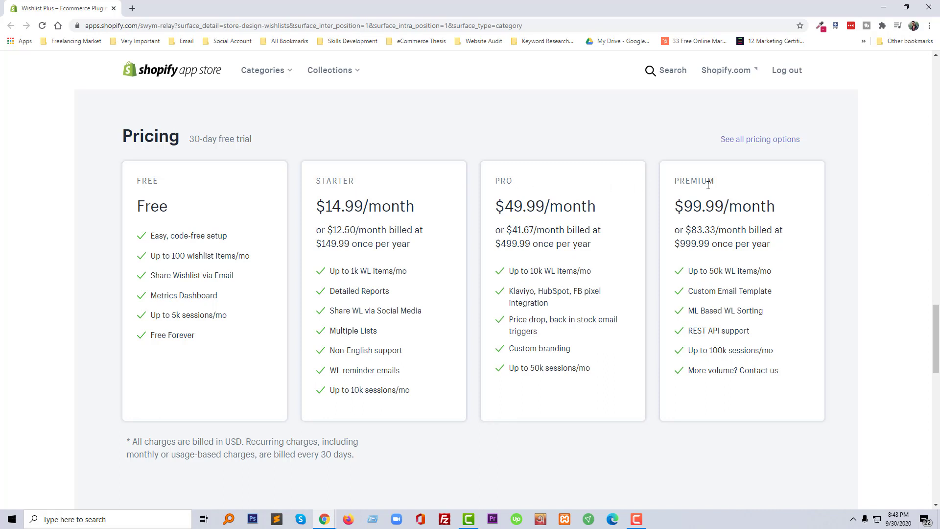
pyautogui.moveTo(171, 94)
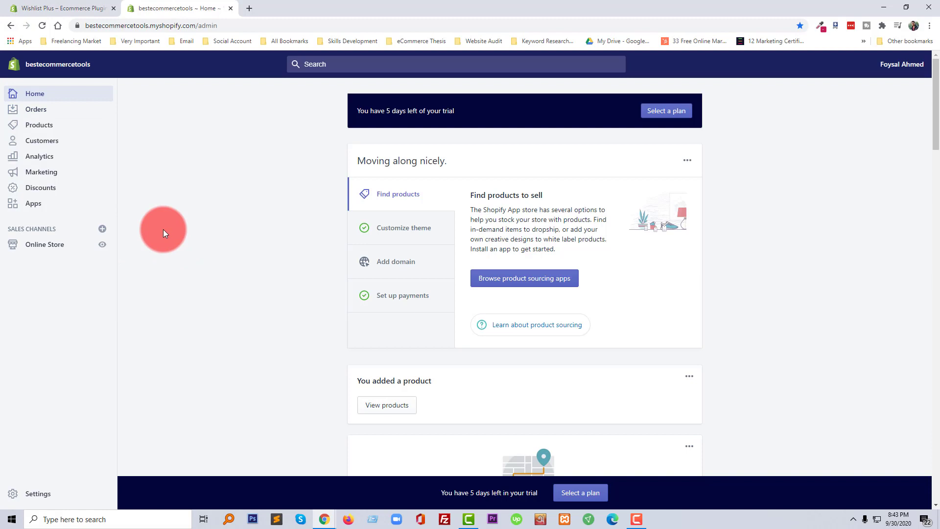
pyautogui.moveTo(166, 201)
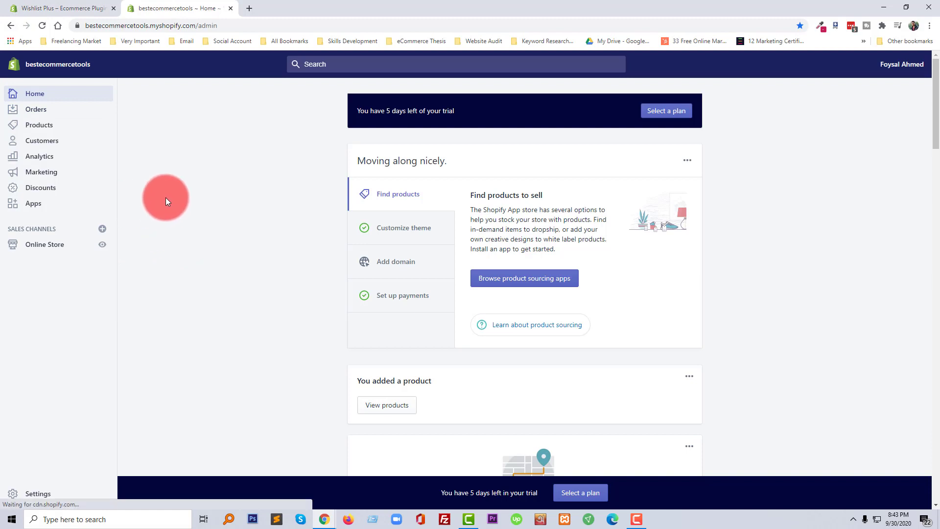
# View the store's five installed apps, then go to the Shopify App Store home page.
pyautogui.click(33, 203)
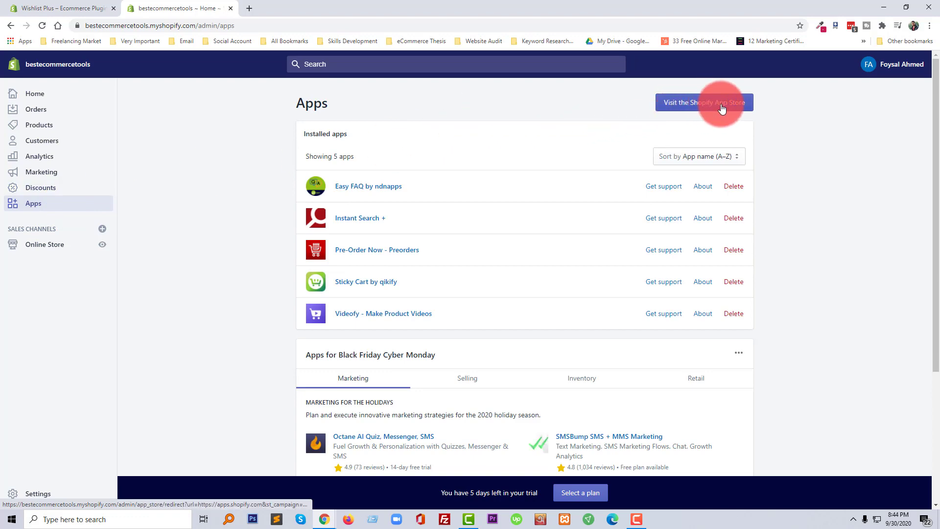
pyautogui.click(704, 102)
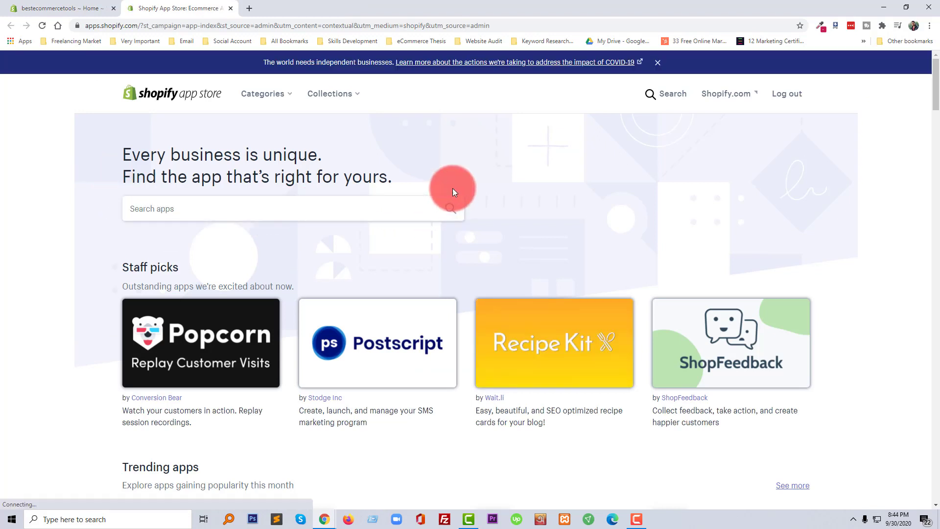
# Search for 'Wishlist Plus', open Swym's listing, and install the app on the store.
pyautogui.write('Wishlist Plus')
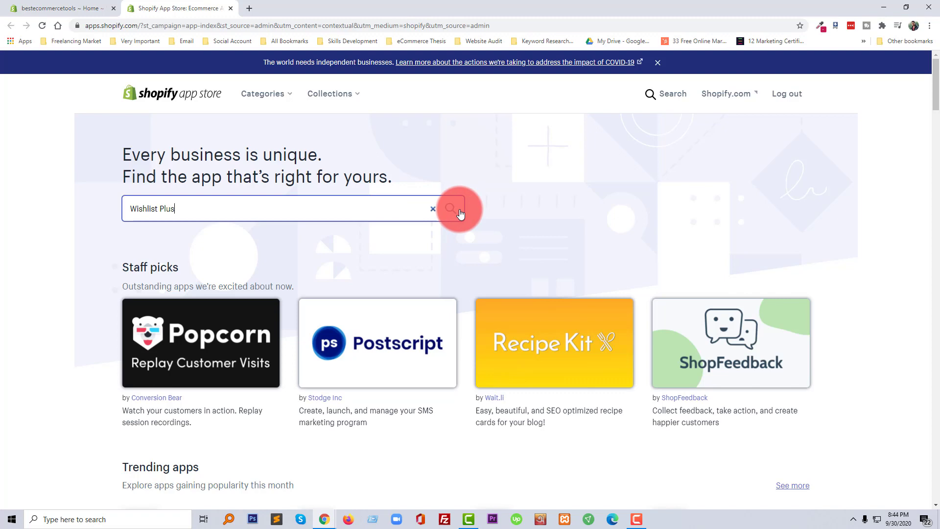
pyautogui.click(450, 208)
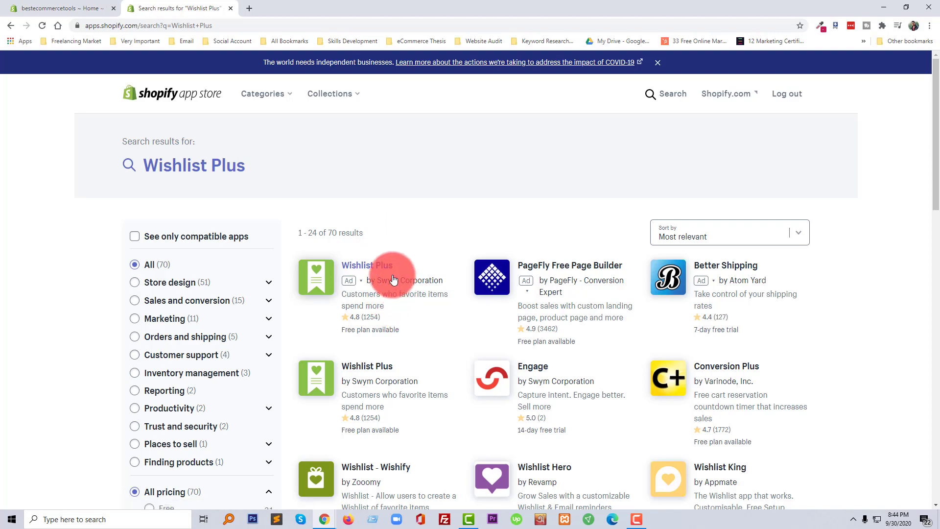
pyautogui.click(367, 265)
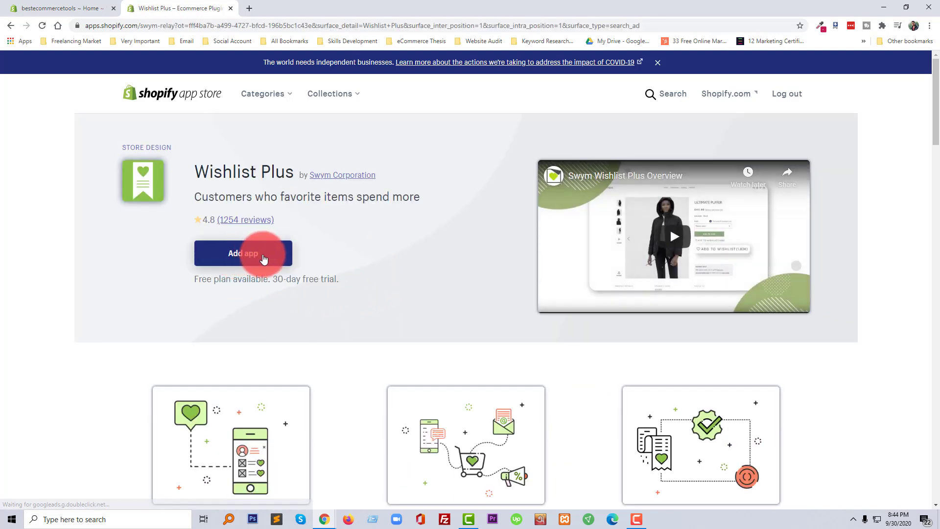
pyautogui.click(243, 252)
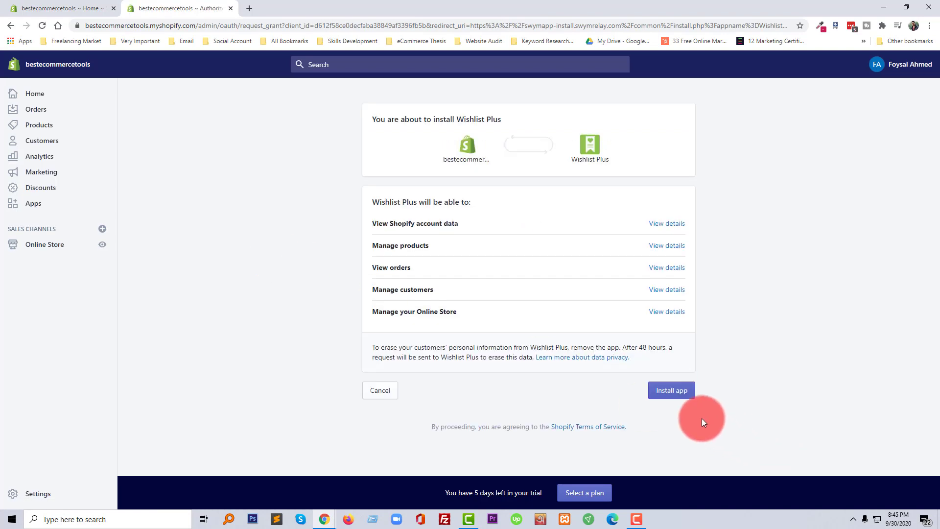
pyautogui.click(671, 390)
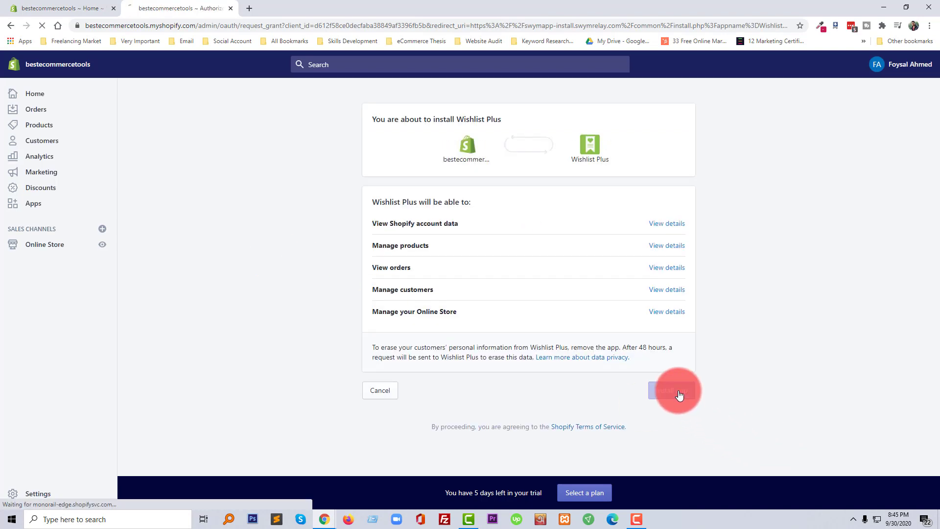
pyautogui.click(677, 390)
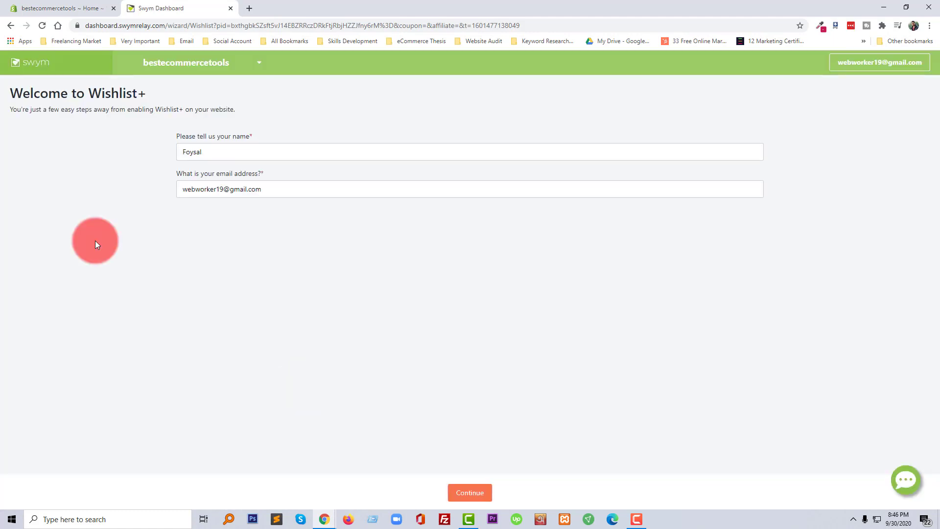
pyautogui.moveTo(251, 253)
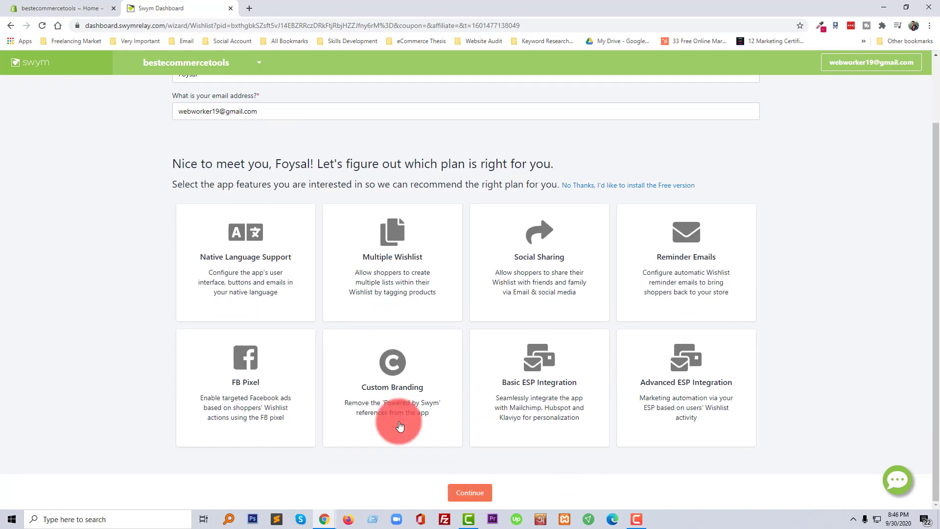
pyautogui.moveTo(272, 281)
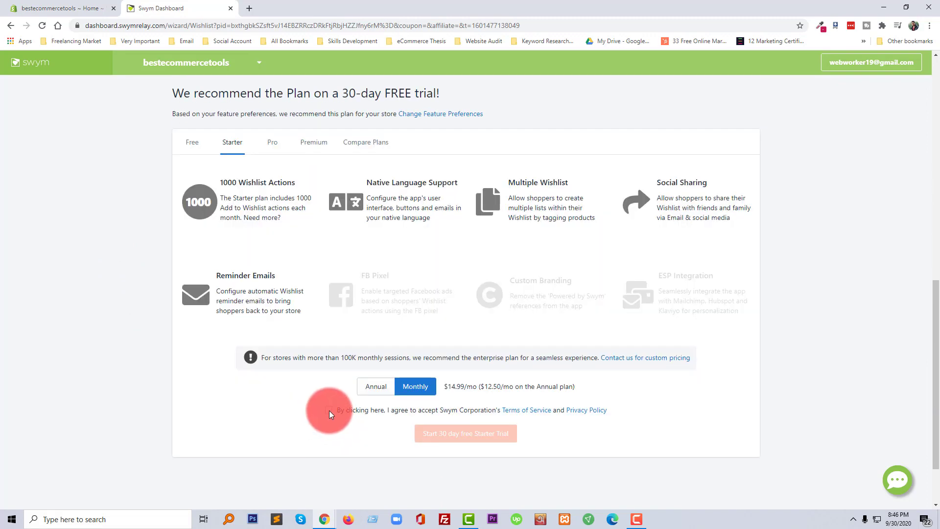
# Accept Swym's terms and start the 30-day free Starter plan trial.
pyautogui.click(328, 409)
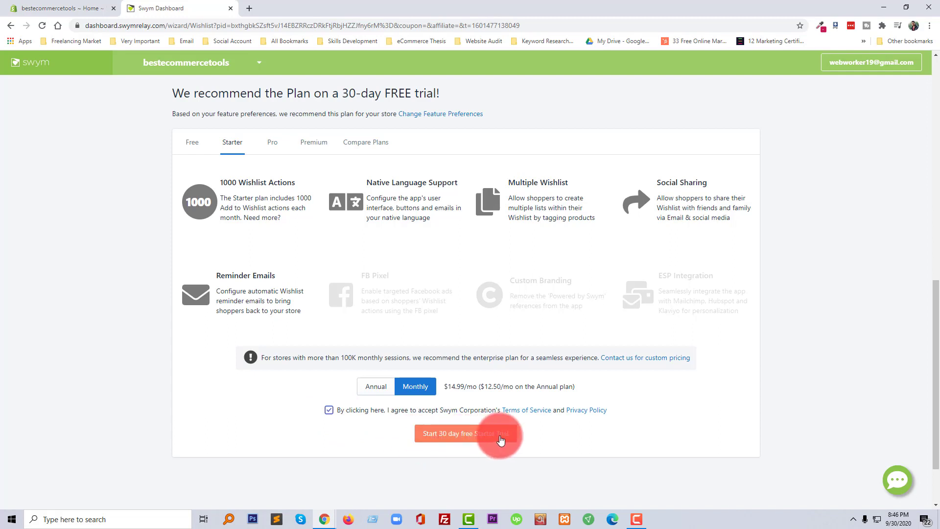
pyautogui.click(465, 433)
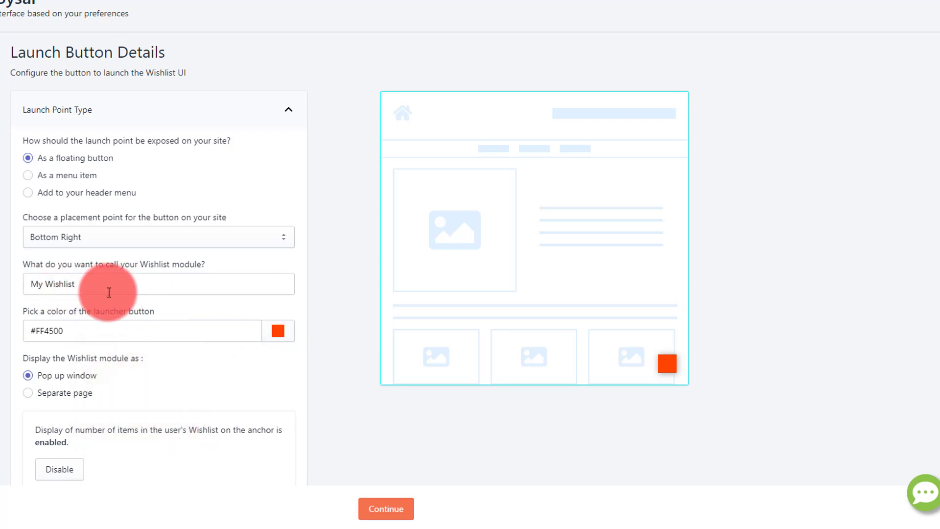
# Keep the floating 'My Wishlist' launcher at Bottom Right in #FF4500 and continue.
pyautogui.click(158, 284)
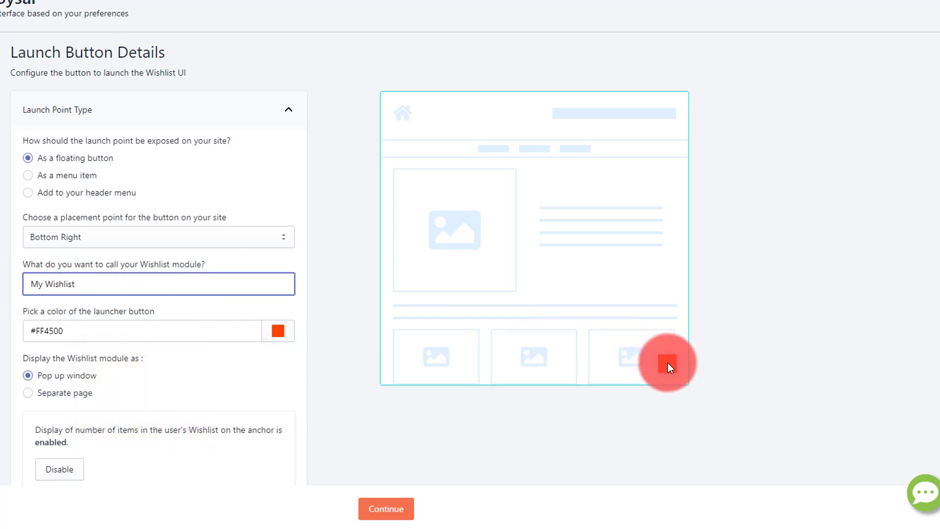
pyautogui.click(158, 236)
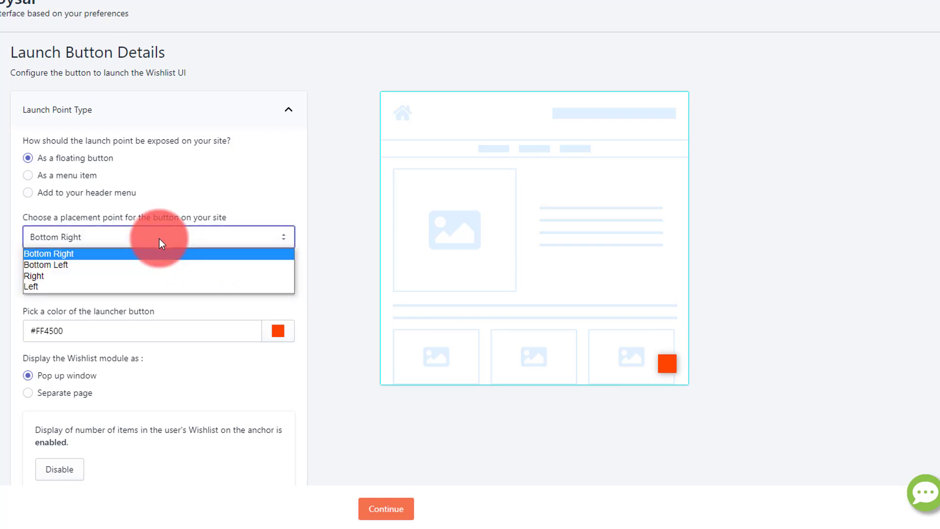
pyautogui.click(48, 254)
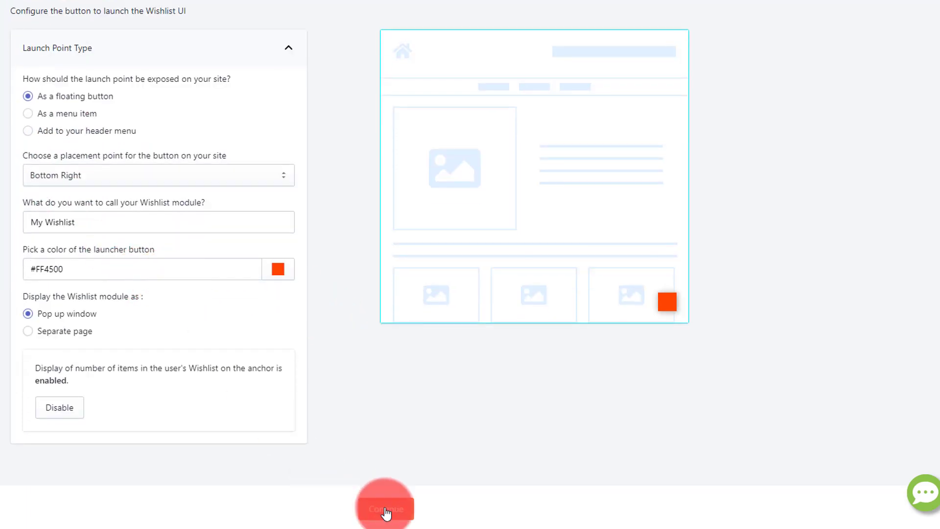
pyautogui.click(385, 508)
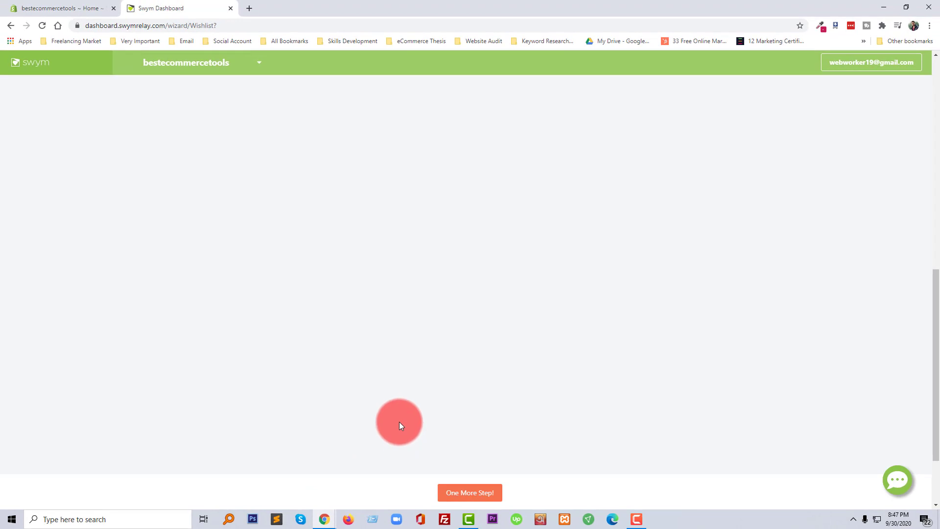
# Choose the solid ADD TO WISHLIST button with a filled heart and finish setup.
pyautogui.scroll(-3)
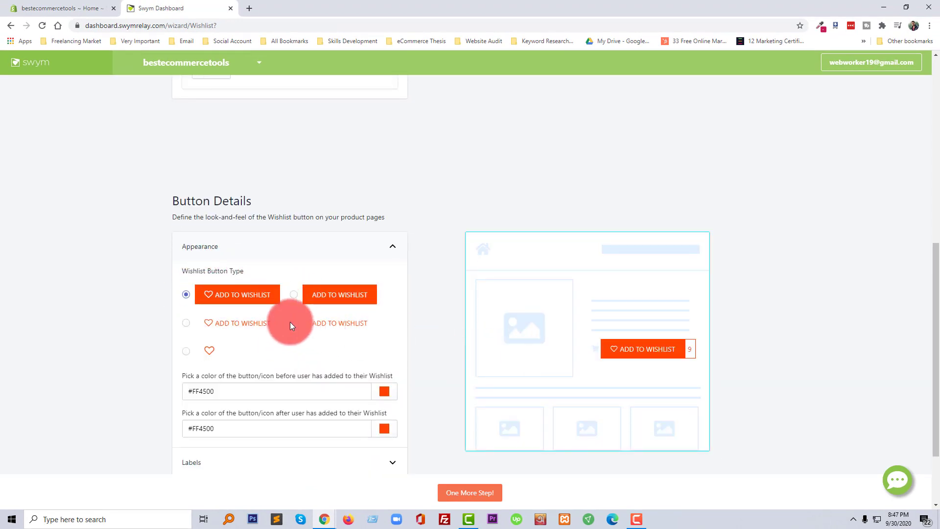
pyautogui.click(186, 351)
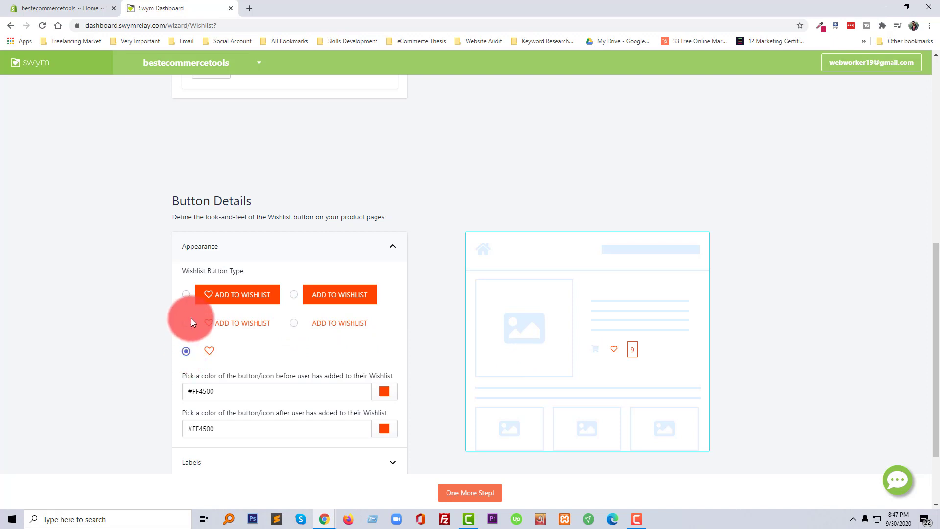
pyautogui.click(186, 294)
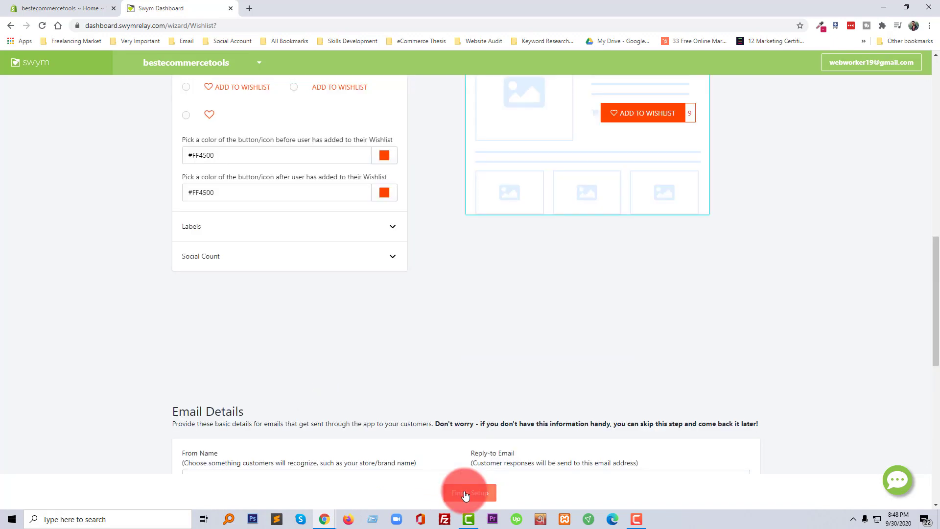
pyautogui.click(469, 493)
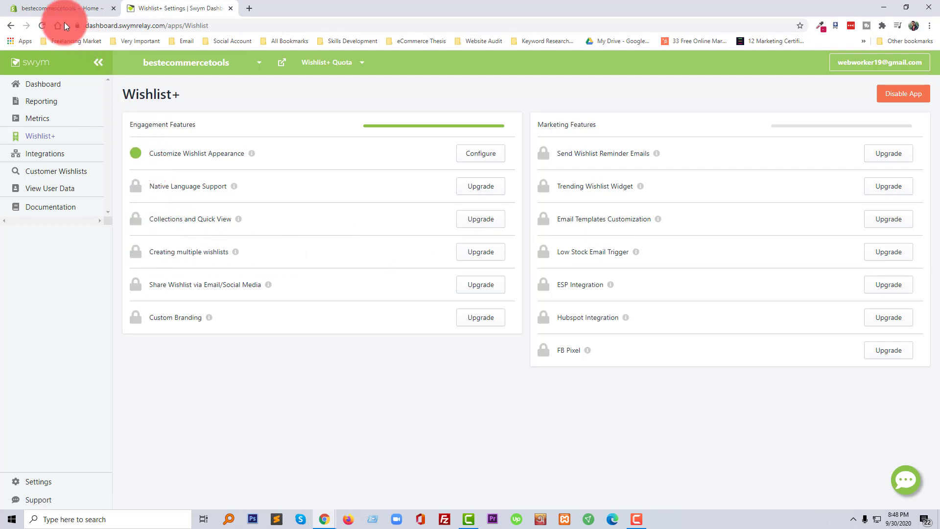
pyautogui.moveTo(60, 8)
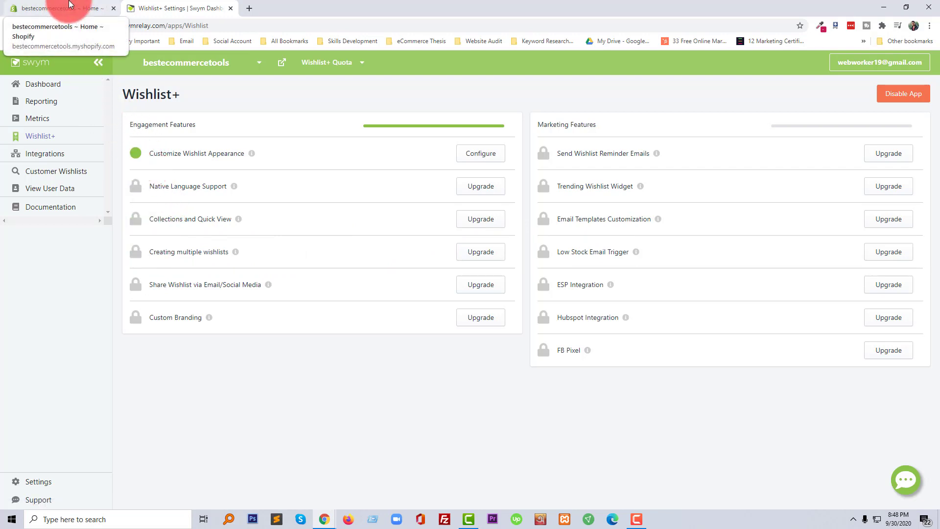
# Return to the bestecommercetools Shopify tab showing the storefront Products catalog.
pyautogui.click(60, 8)
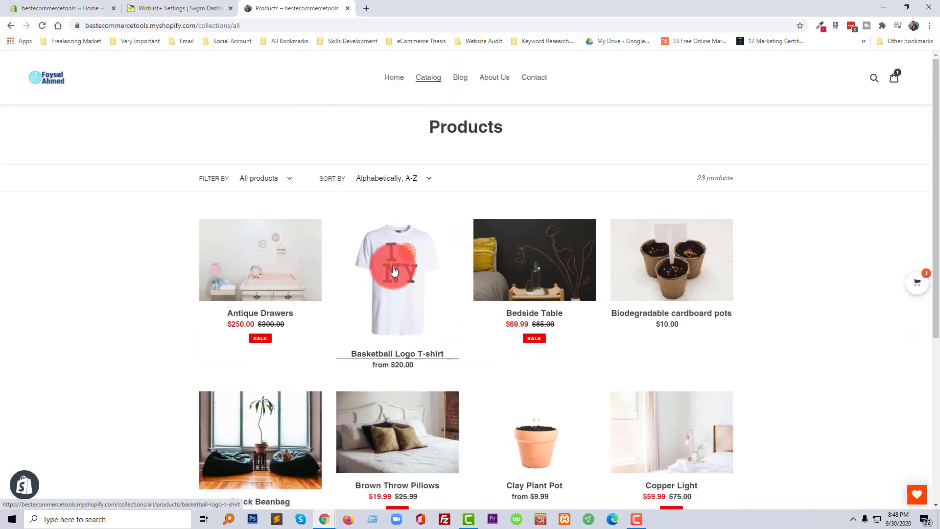
# Open the Basketball Logo T-shirt product page and add it to the wishlist.
pyautogui.click(393, 271)
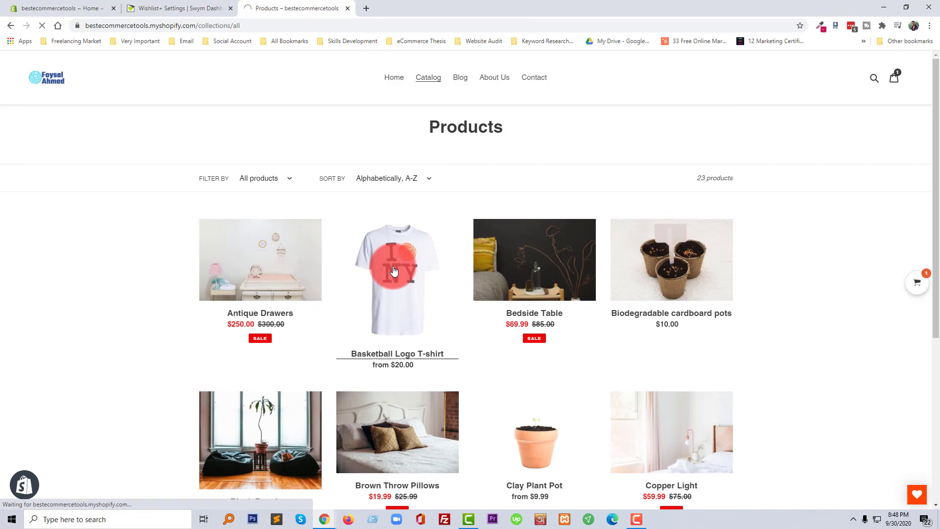
pyautogui.click(397, 279)
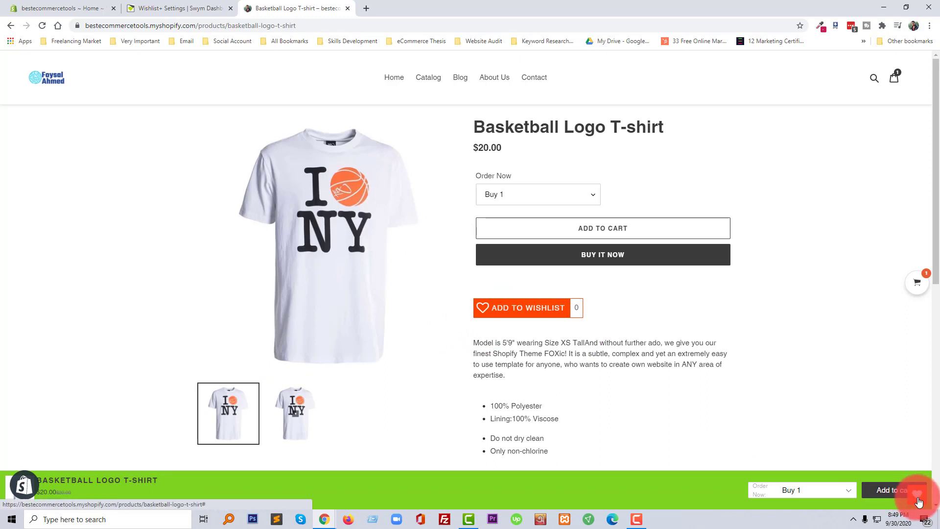
pyautogui.click(519, 307)
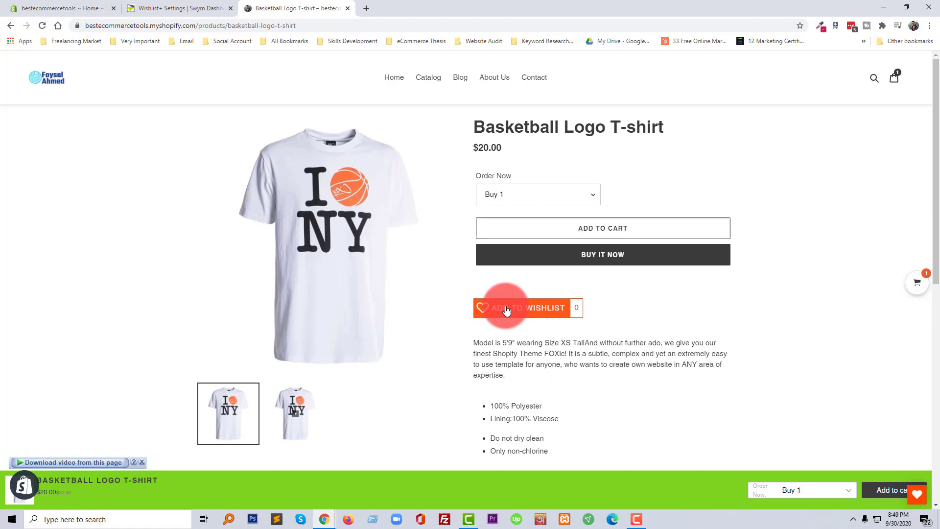